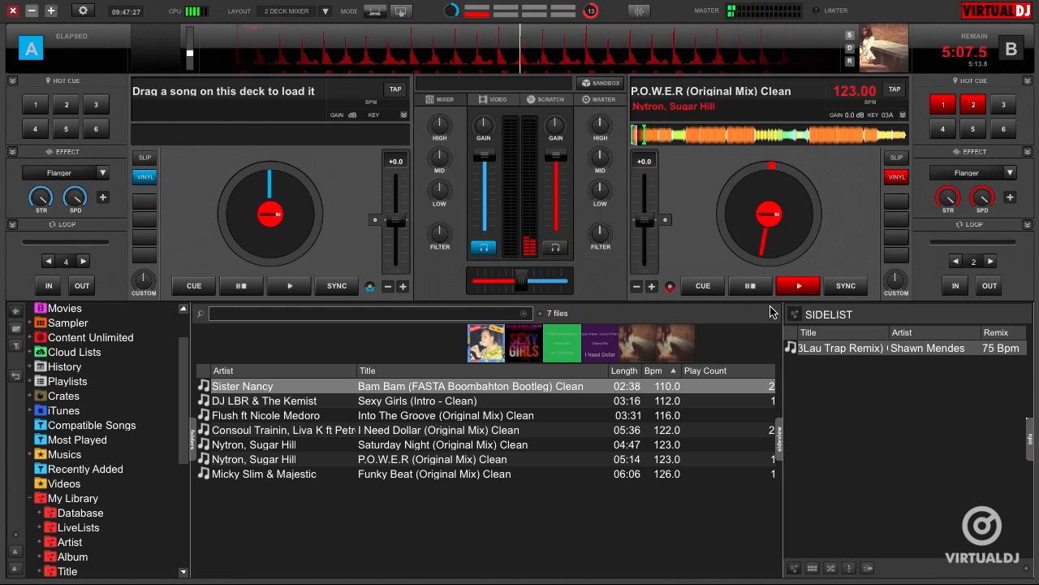
- Start a 2-beat loop on deck B's playing P.O.W.E.R (Original Mix) Clean track
left_click(797, 285)
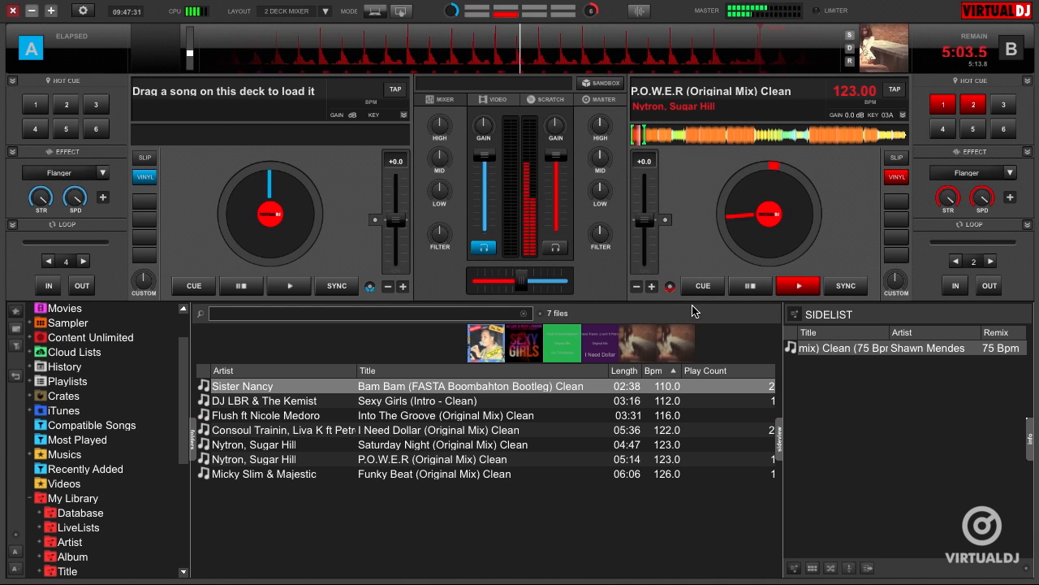
mouse_move(670, 286)
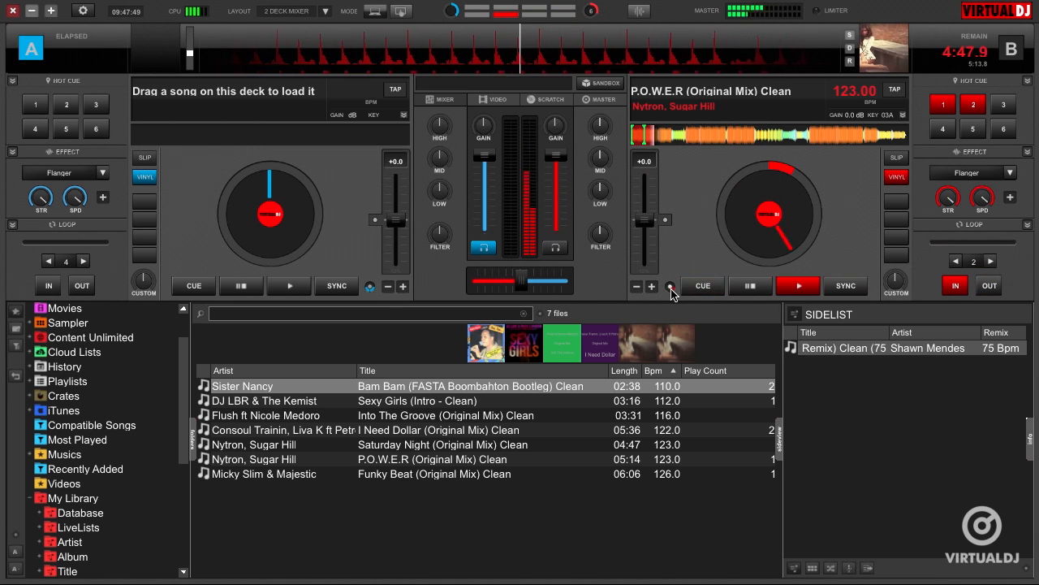
left_click(669, 286)
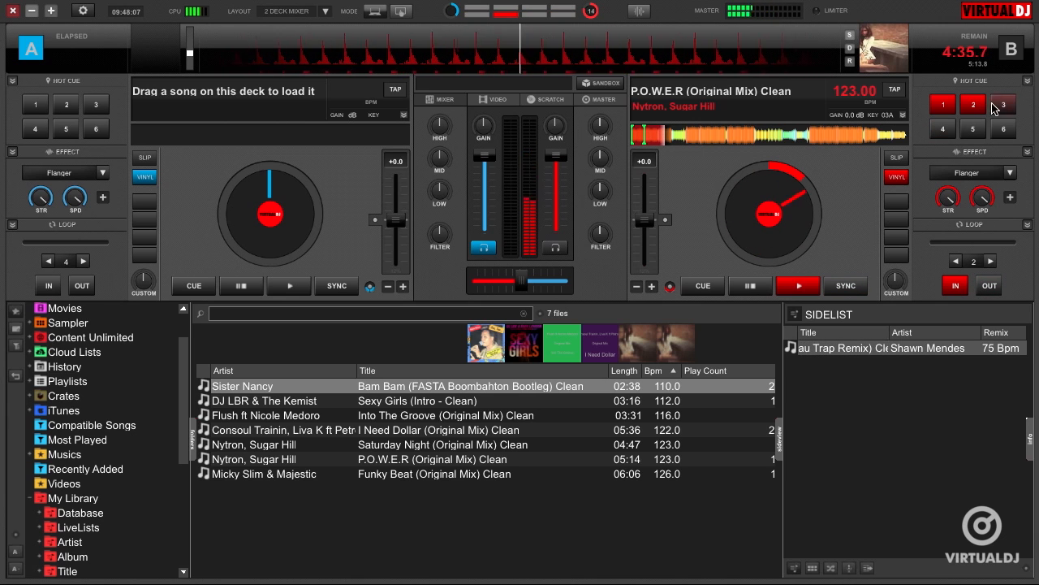
- Store Hot Cue 3 on deck B, then jump back to it four times
left_click(1003, 106)
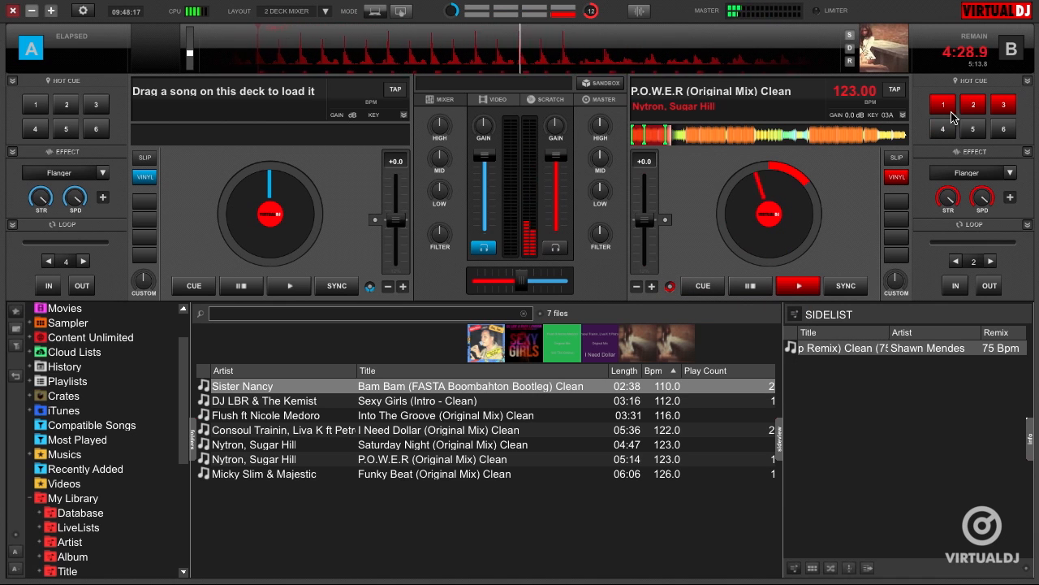
left_click(1000, 108)
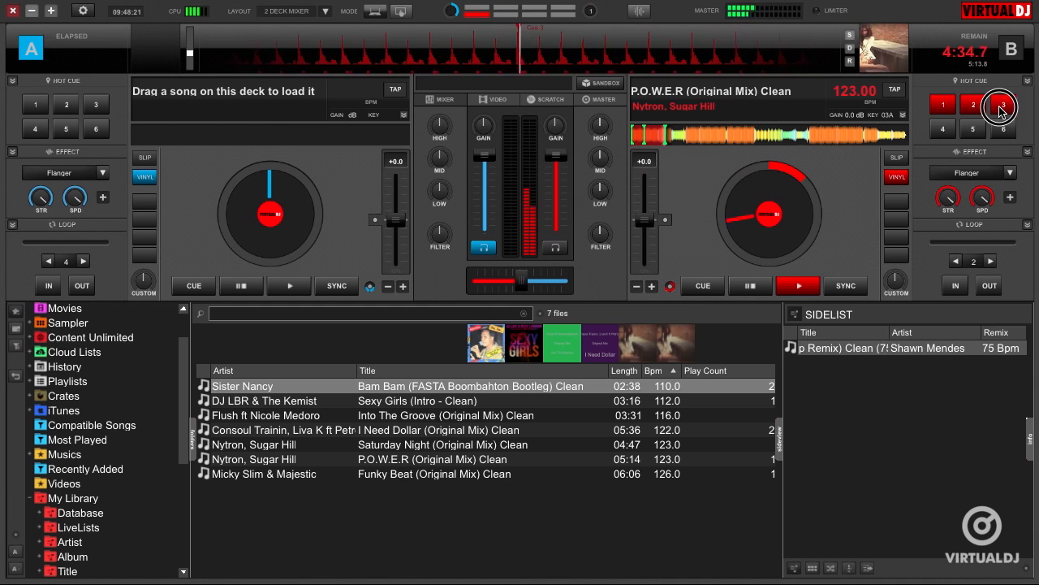
left_click(1003, 106)
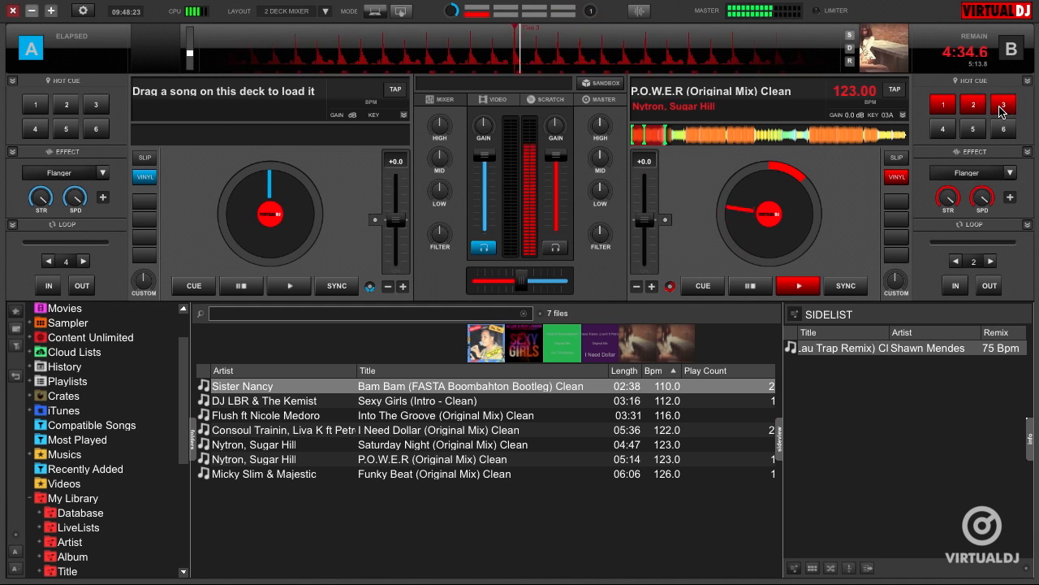
left_click(1004, 106)
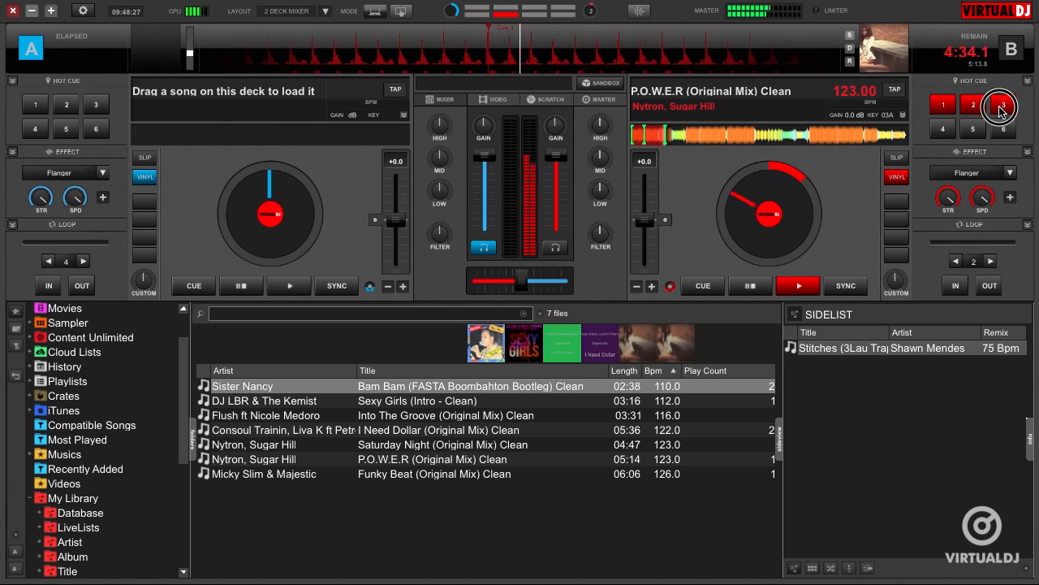
left_click(1001, 106)
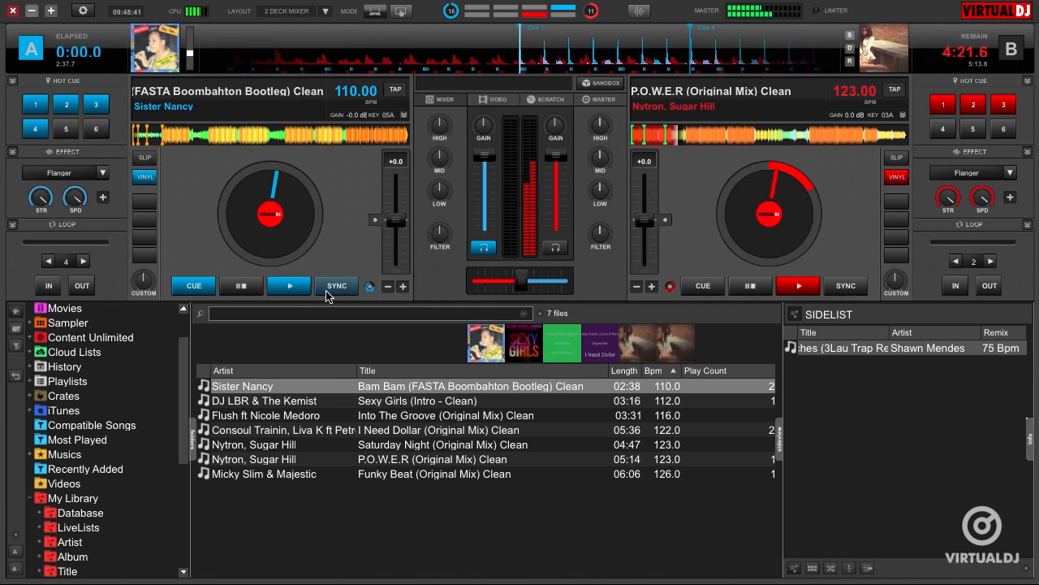
mouse_move(288, 285)
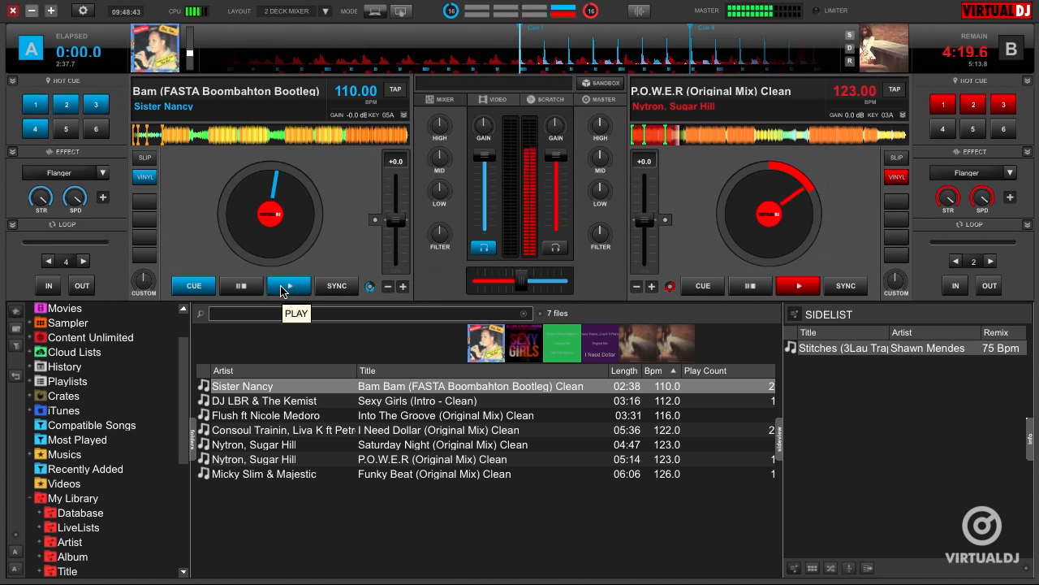
- Play Bam Bam on deck A at 123 BPM, return to its cue, and restart it
left_click(288, 286)
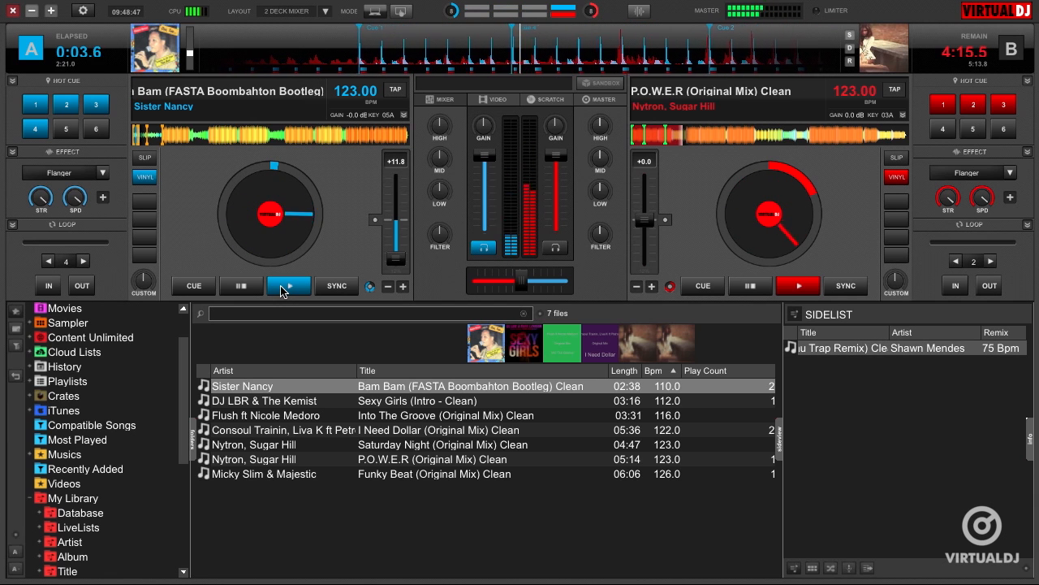
left_click(289, 285)
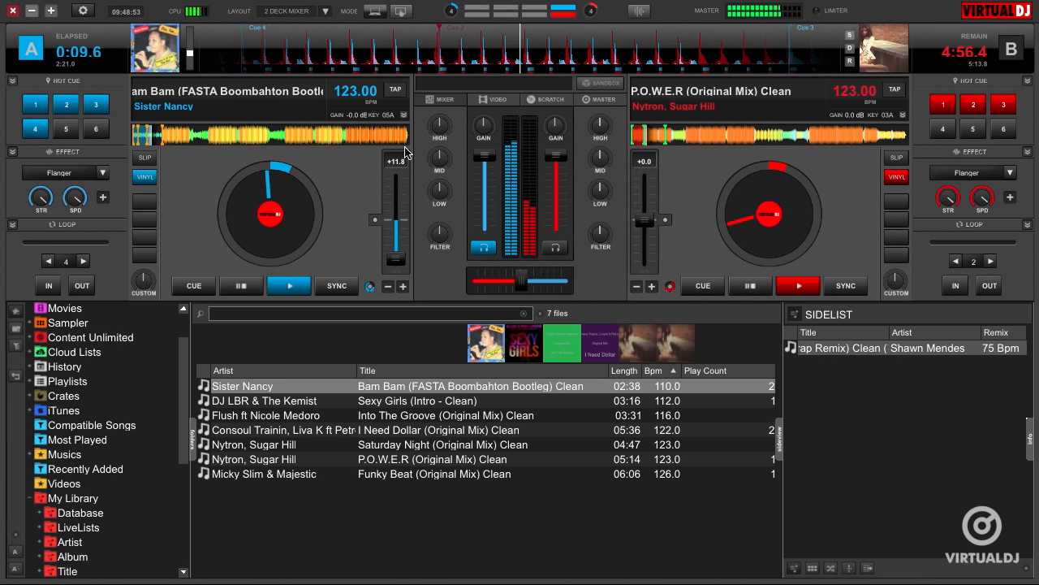
left_click(193, 285)
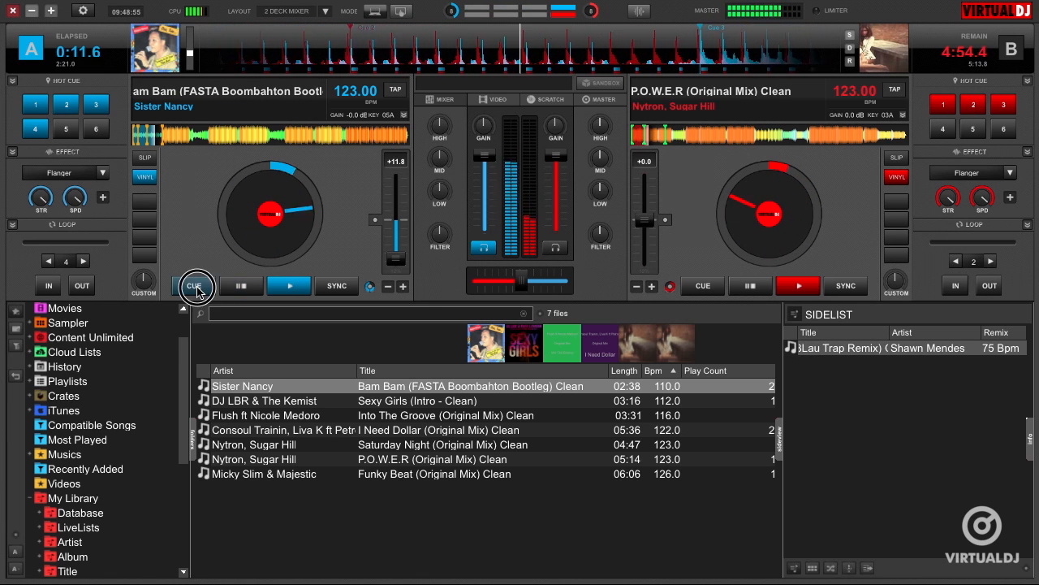
left_click(195, 285)
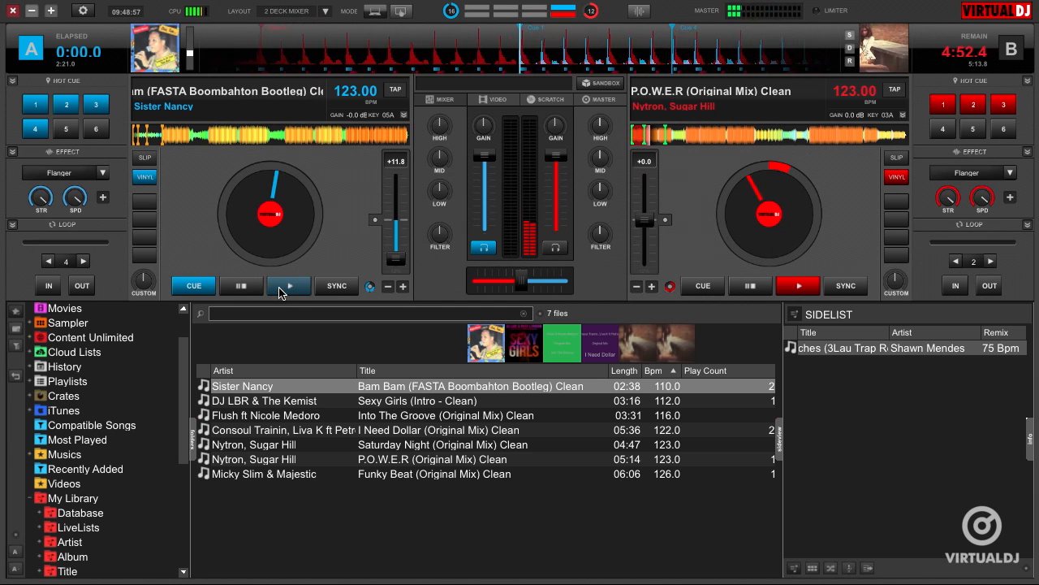
left_click(288, 285)
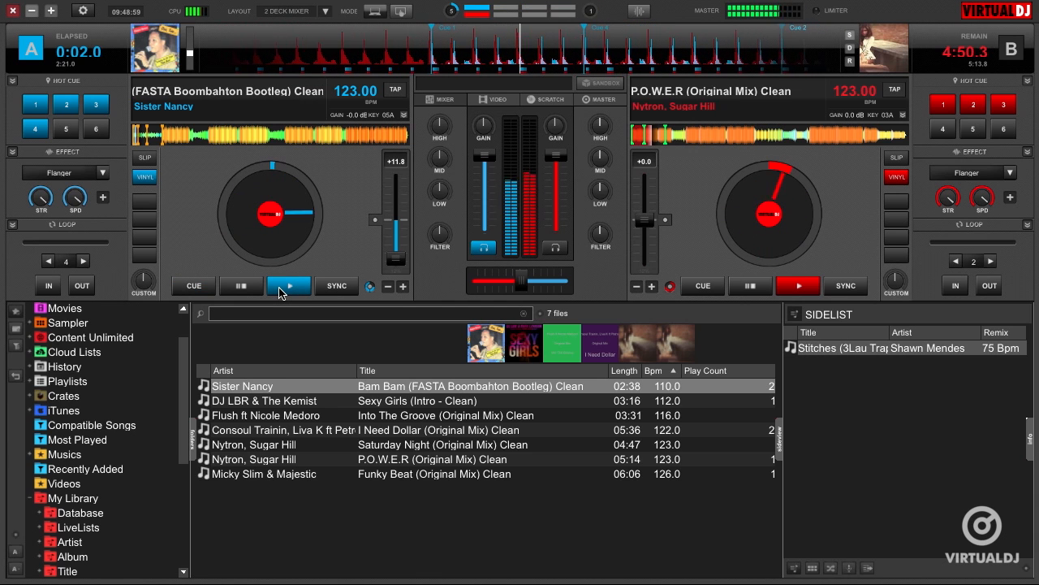
left_click(370, 286)
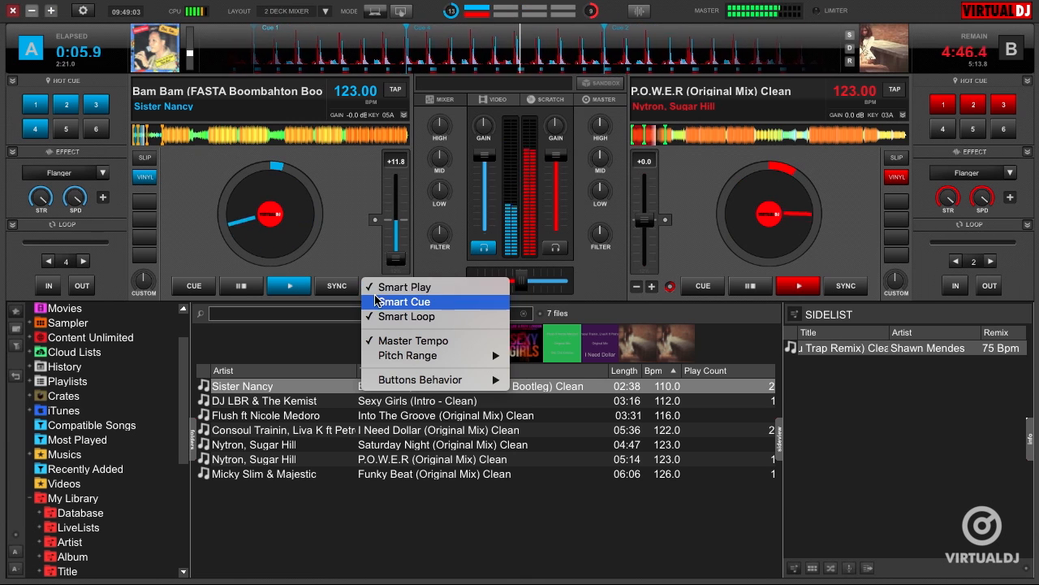
- Enable Smart Cue on deck A and close a loop on the Bam Bam track
left_click(404, 301)
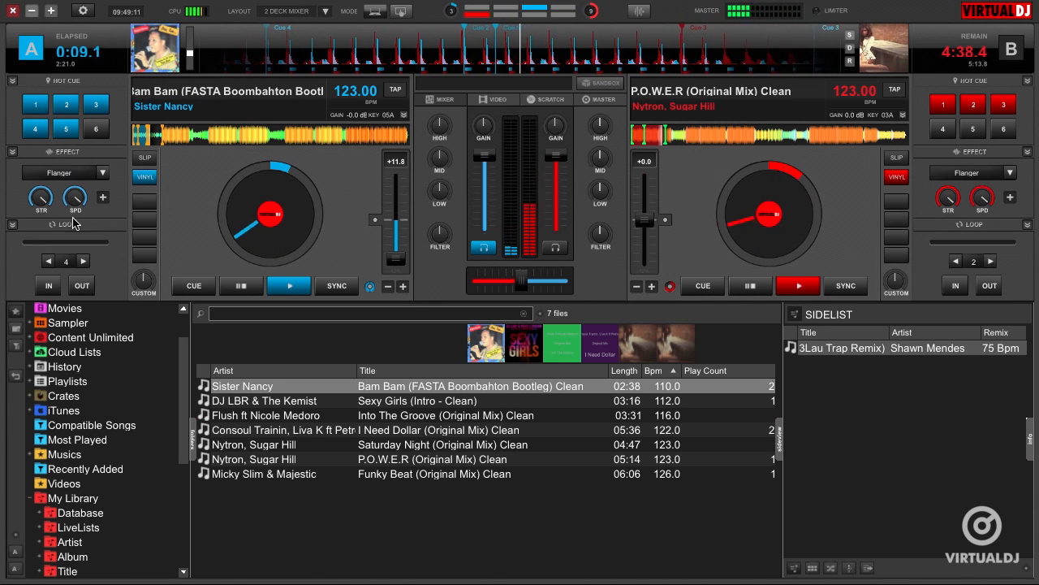
left_click(82, 285)
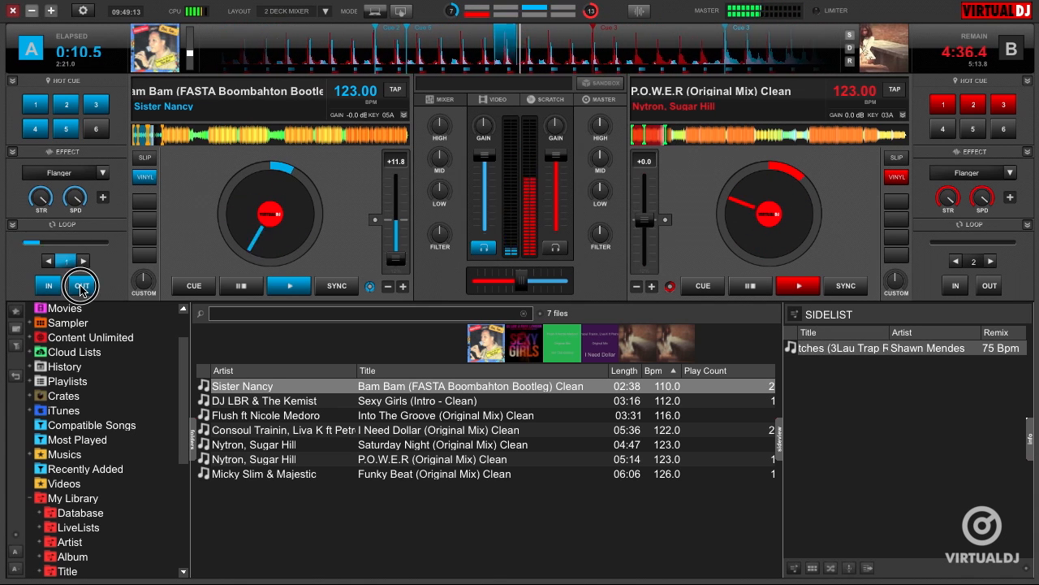